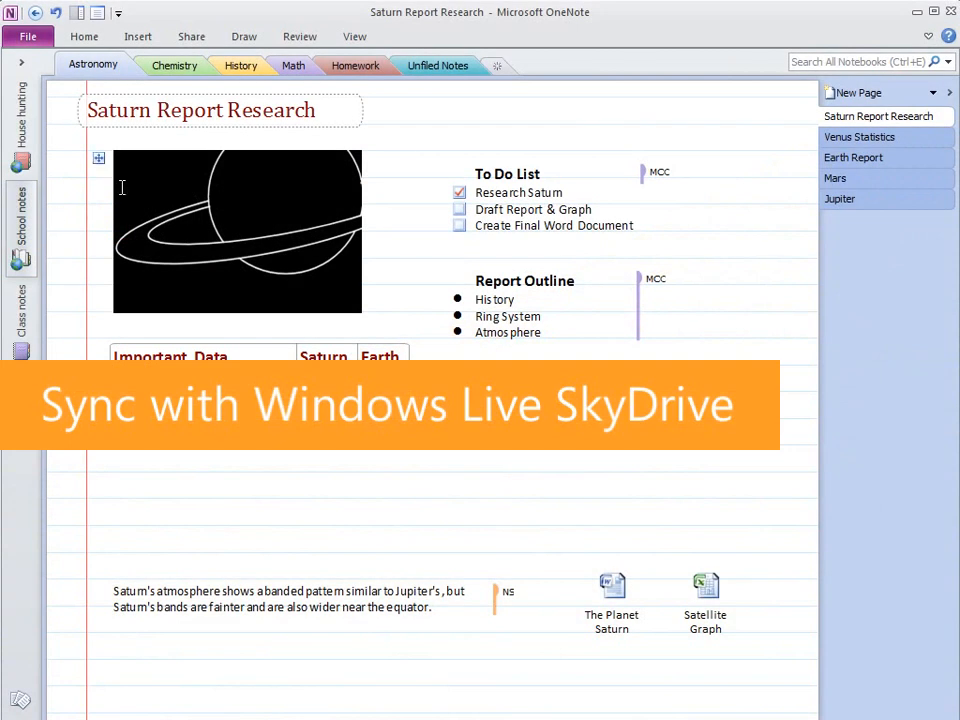
Confirm School notes is shared and open its SkyDrive copy in the web app.
{"action": "left_click", "coordinate": [191, 36]}
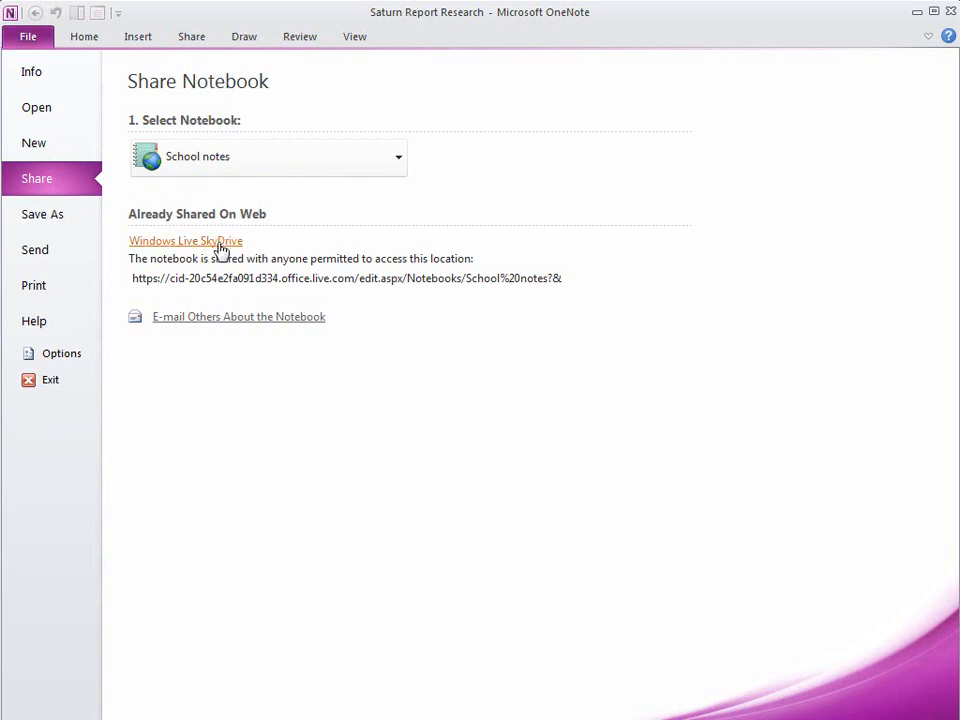
{"action": "left_click", "coordinate": [185, 240]}
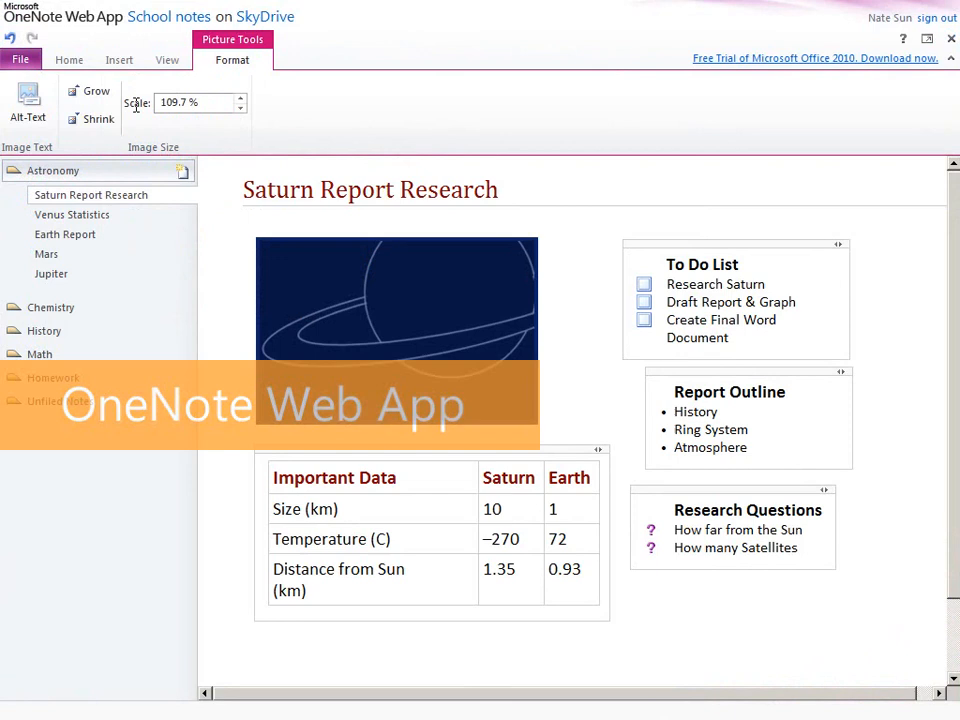
Grow the Saturn picture twice and check the Research Saturn task box.
{"action": "left_click", "coordinate": [96, 91]}
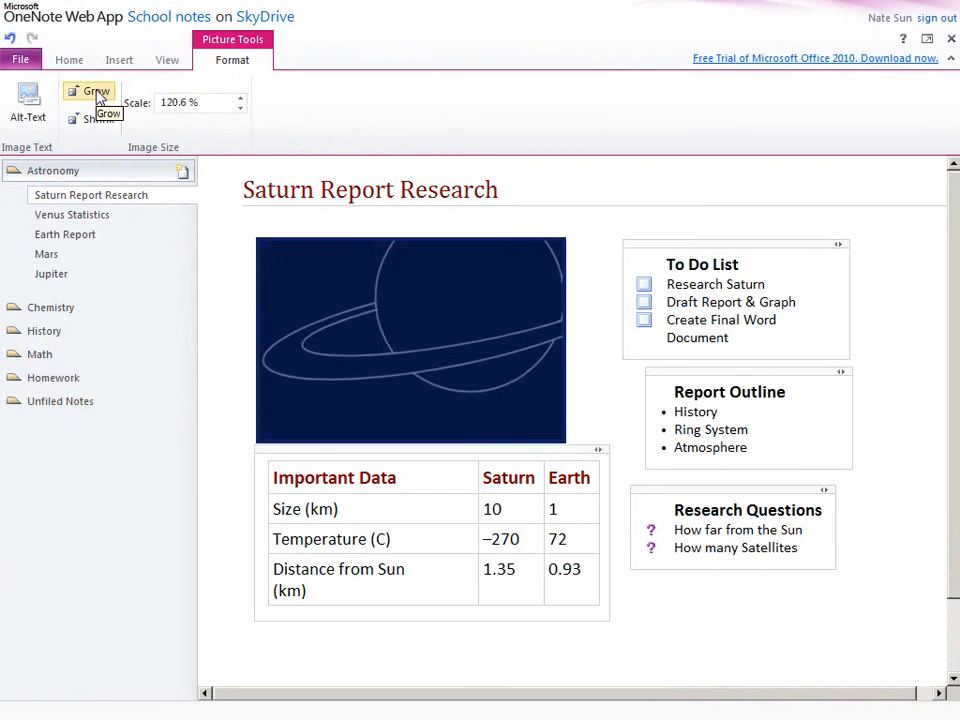
{"action": "left_click", "coordinate": [96, 91]}
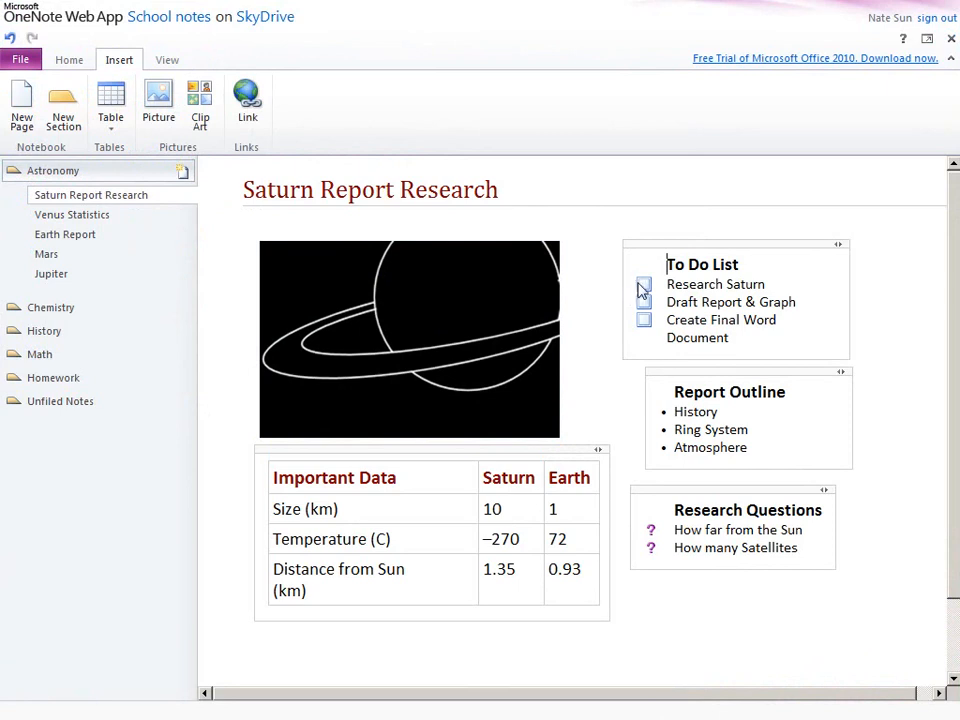
{"action": "left_click", "coordinate": [644, 303]}
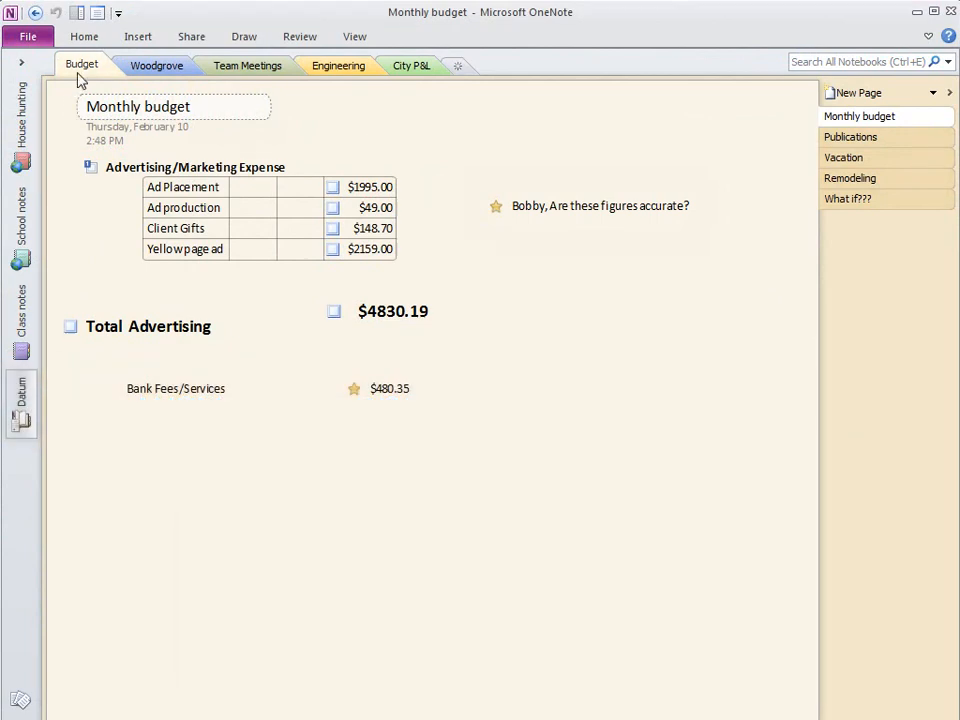
Open Datum's Engineering North plant page, then view the Notebook Information screen.
{"action": "left_click", "coordinate": [247, 65]}
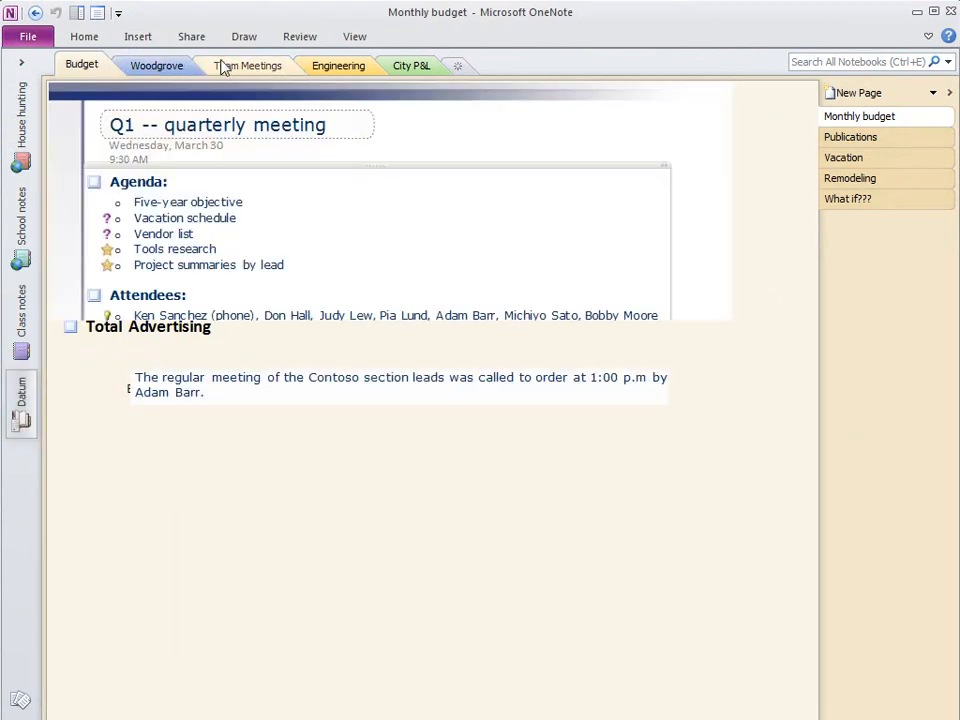
{"action": "left_click", "coordinate": [338, 65]}
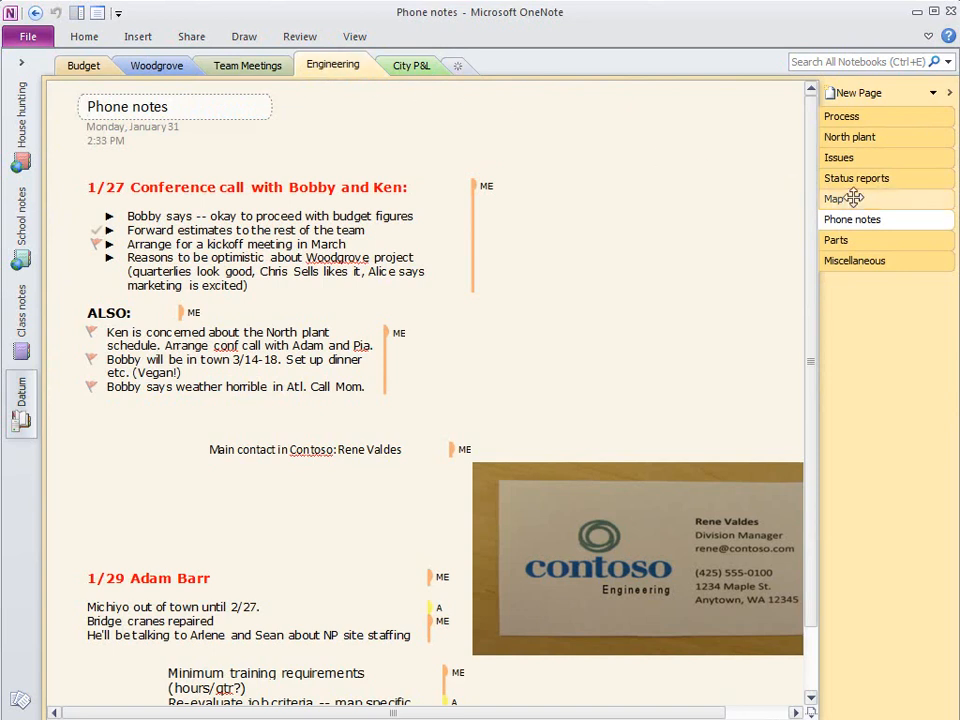
{"action": "left_click", "coordinate": [849, 137]}
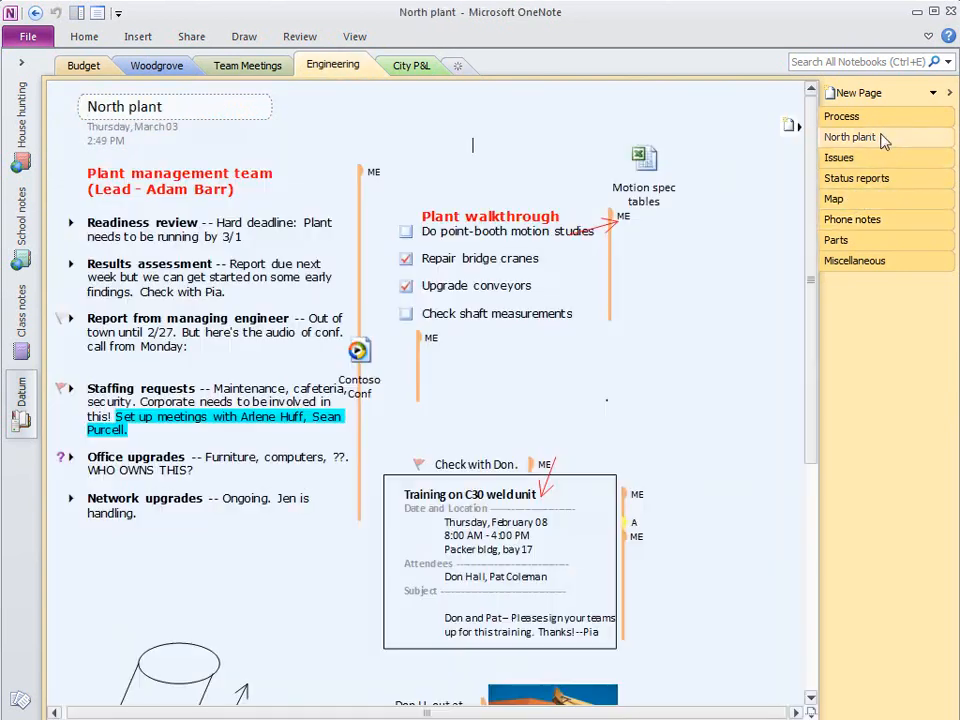
{"action": "left_click", "coordinate": [865, 61]}
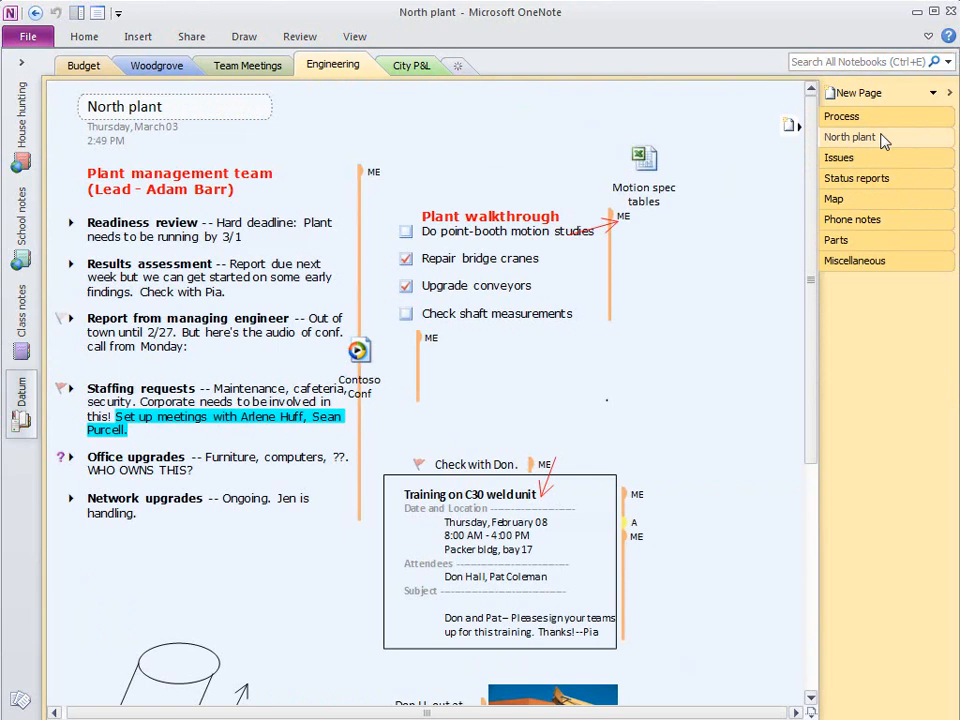
{"action": "left_click", "coordinate": [28, 36]}
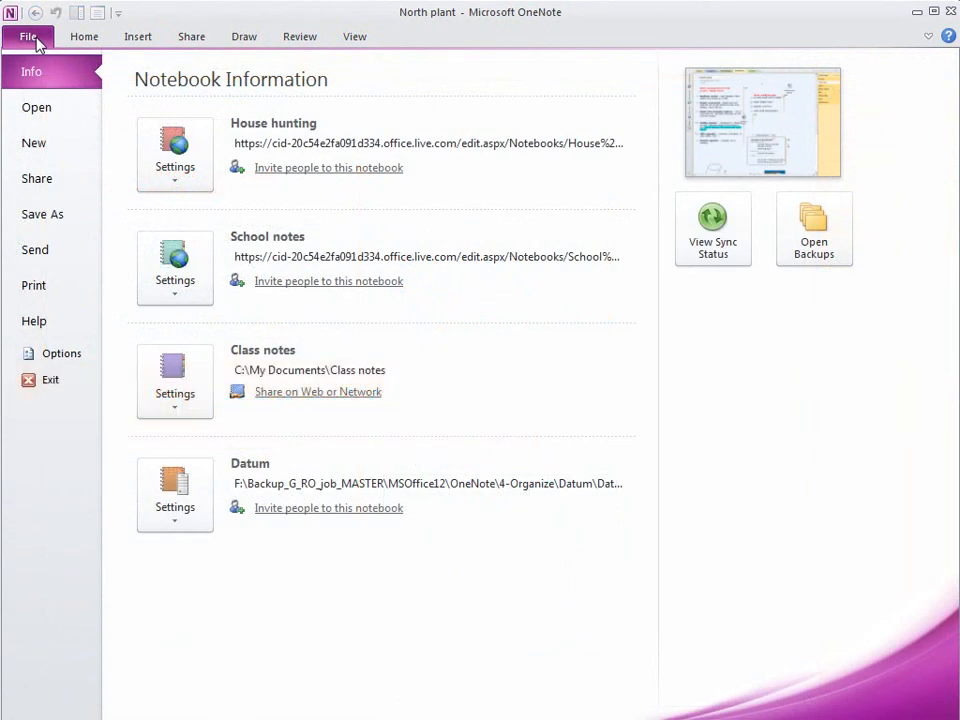
{"action": "mouse_move", "coordinate": [175, 155]}
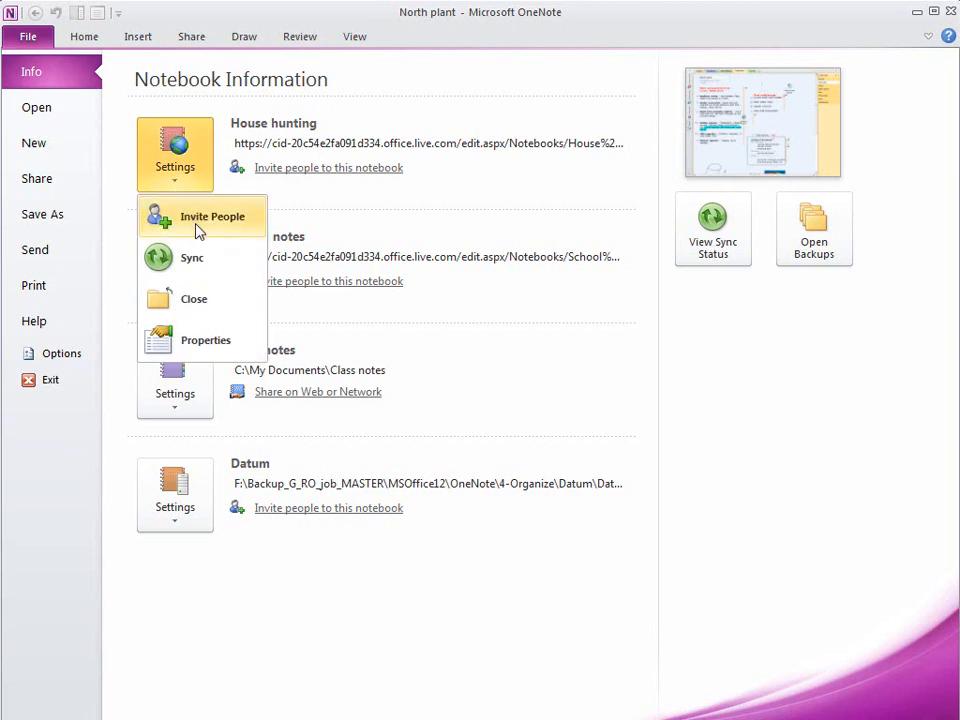
{"action": "mouse_move", "coordinate": [312, 181]}
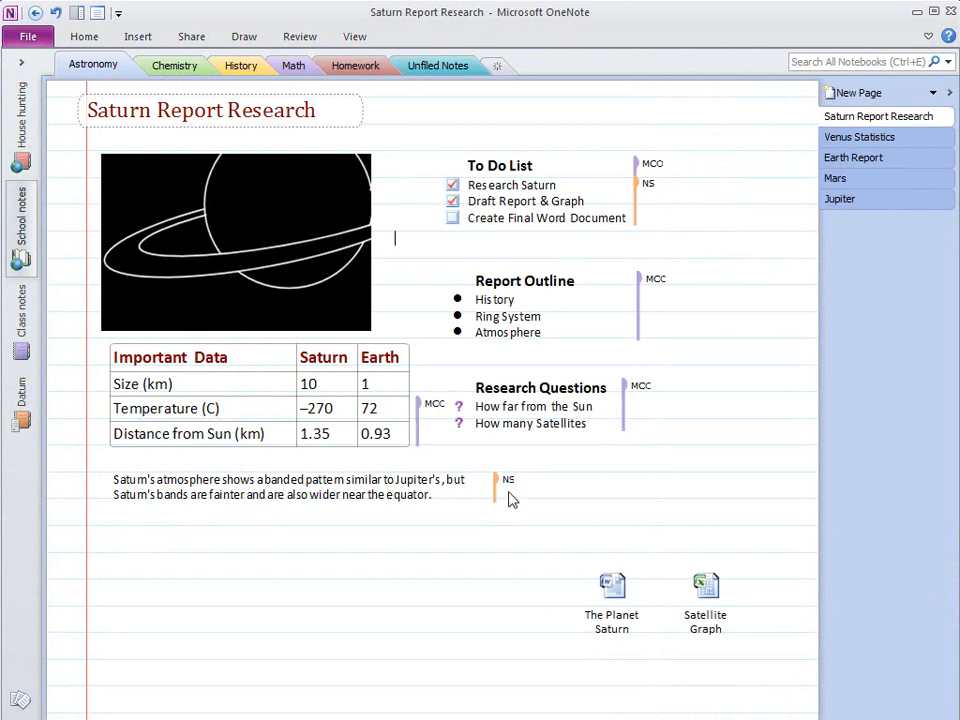
{"action": "mouse_move", "coordinate": [509, 488]}
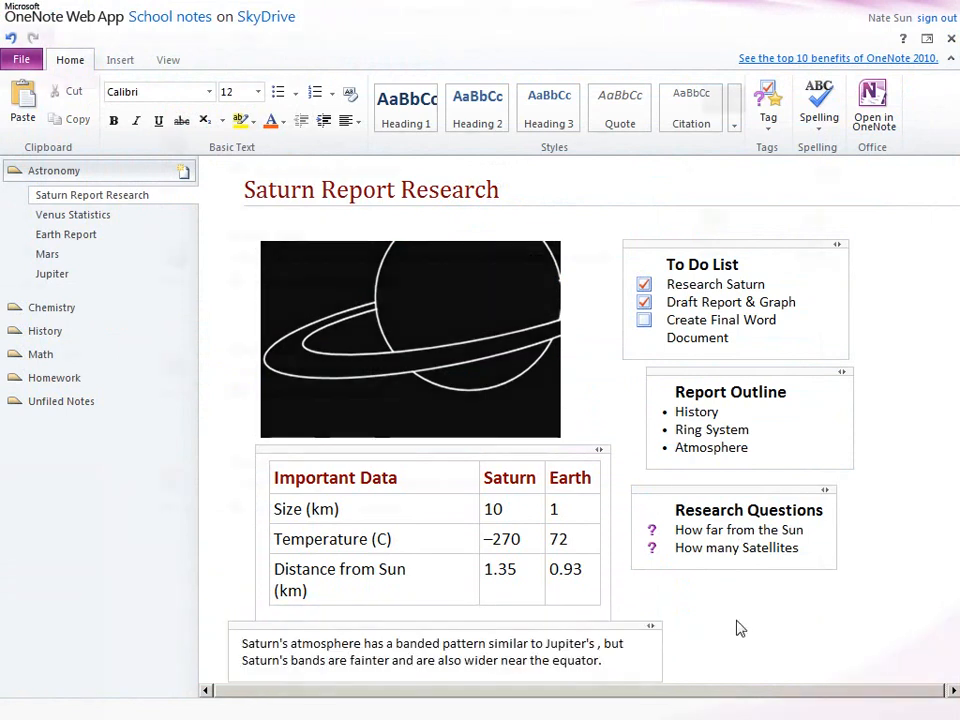
{"action": "left_click", "coordinate": [872, 100]}
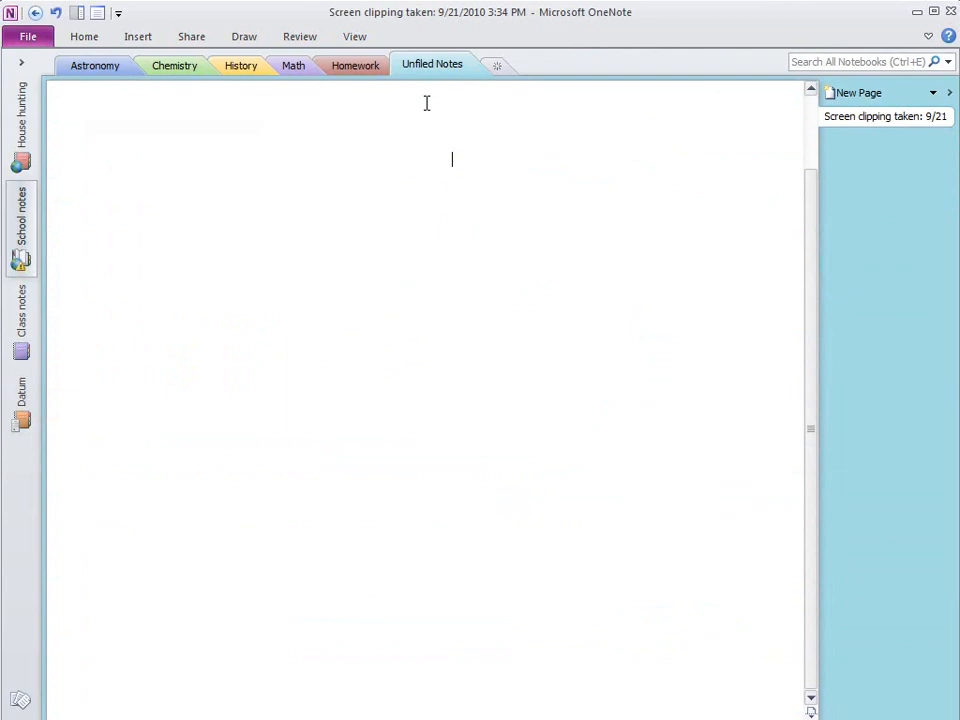
Dock OneNote to the desktop beside the bike shop web page.
{"action": "left_click", "coordinate": [137, 36]}
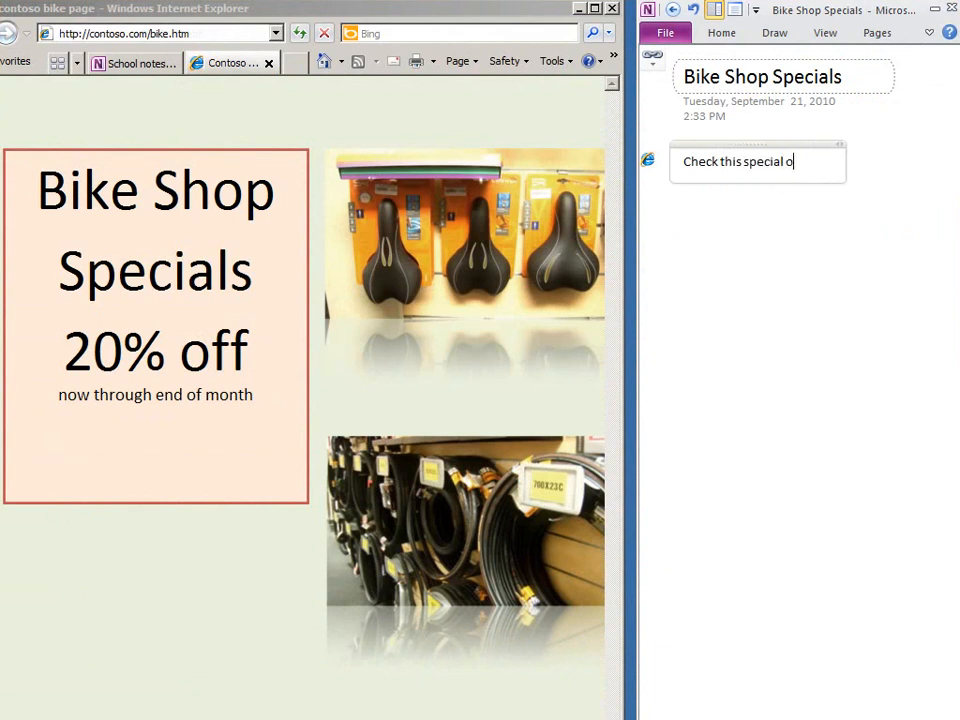
Enter 'Check this special out!' in the docked Bike Shop Specials note.
{"action": "type", "text": "ut!"}
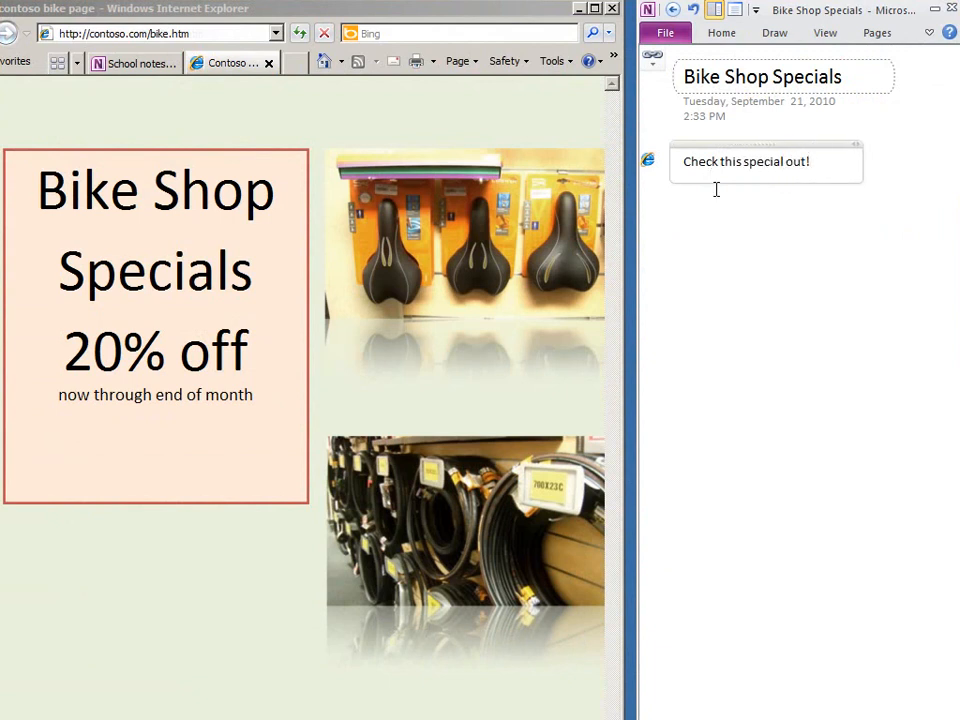
{"action": "left_click", "coordinate": [648, 161]}
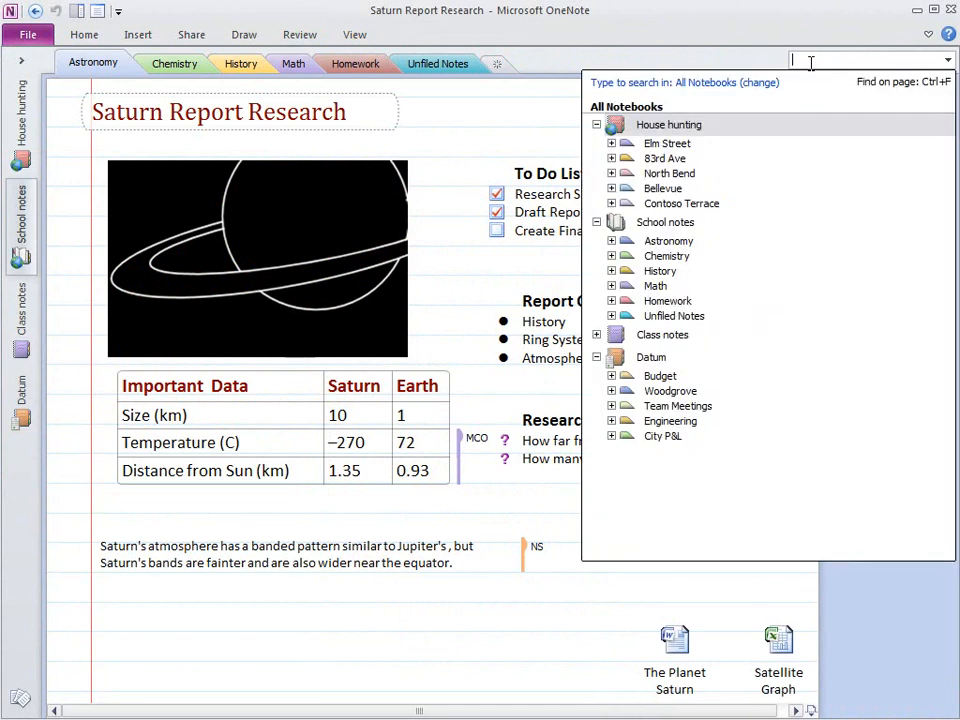
Search all notebooks for 'staffing' and view two matching pages, including Status reports.
{"action": "type", "text": "staffing"}
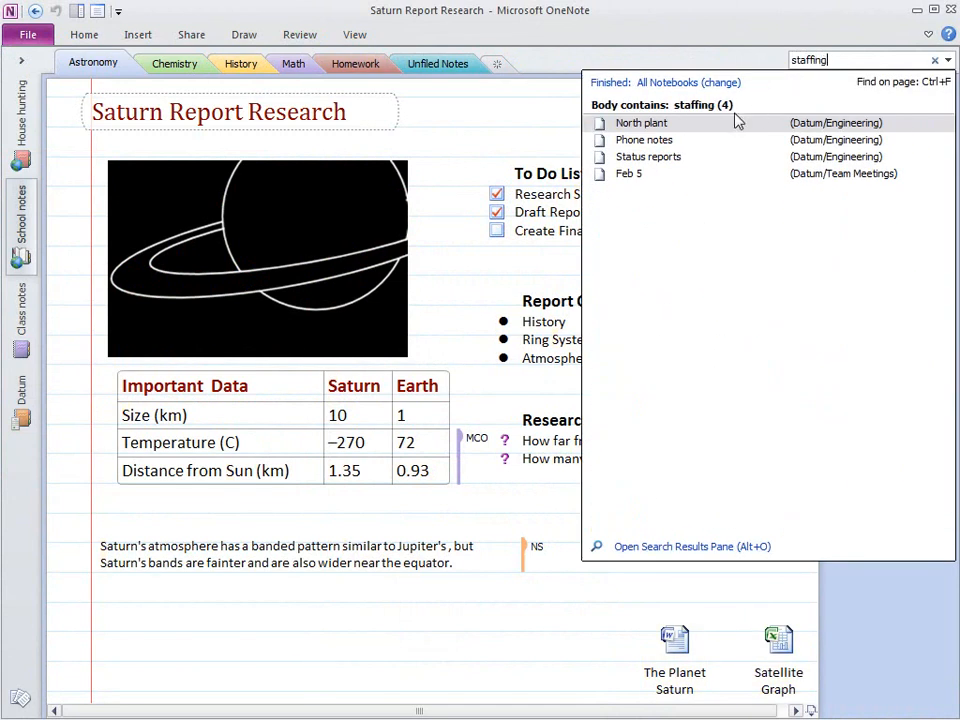
{"action": "left_click", "coordinate": [641, 122]}
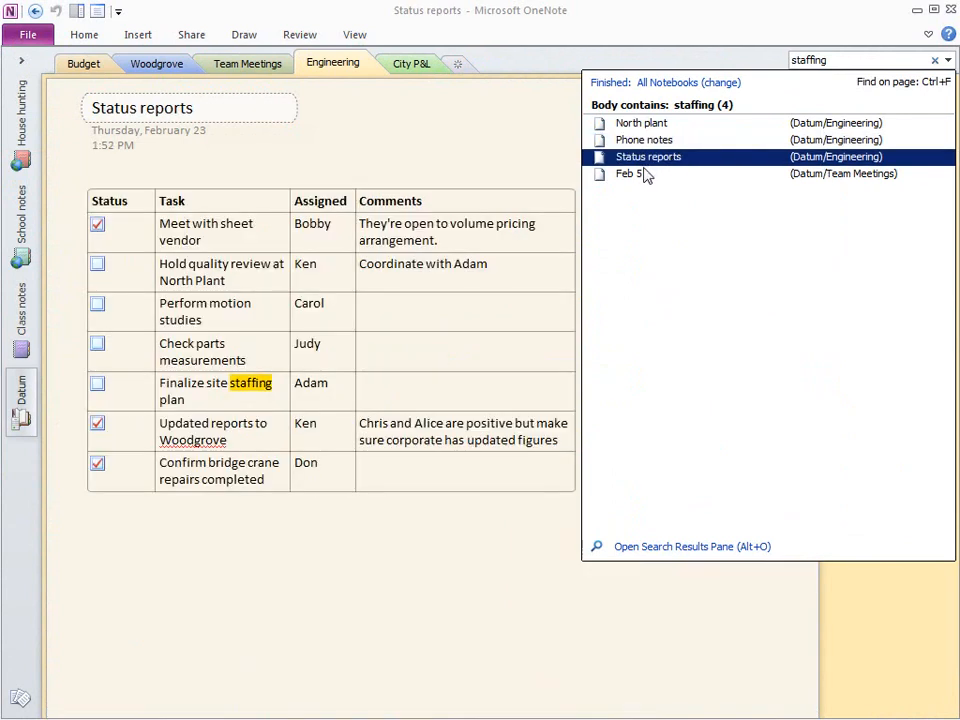
{"action": "left_click", "coordinate": [629, 173]}
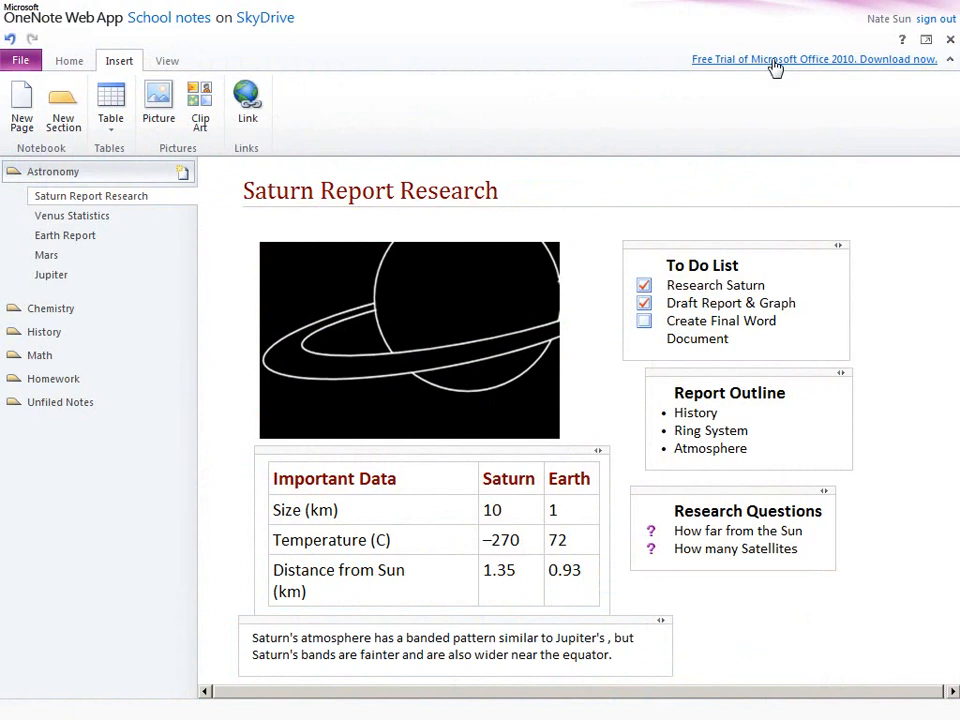
Follow the 'Free Trial of Microsoft Office 2010' download link.
{"action": "left_click", "coordinate": [813, 59]}
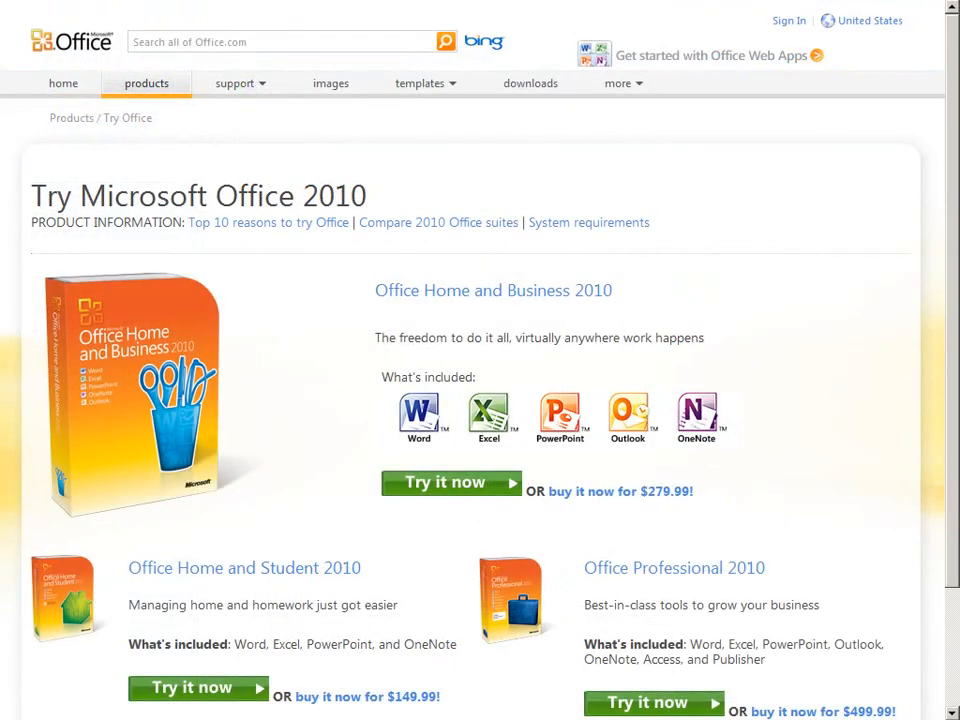